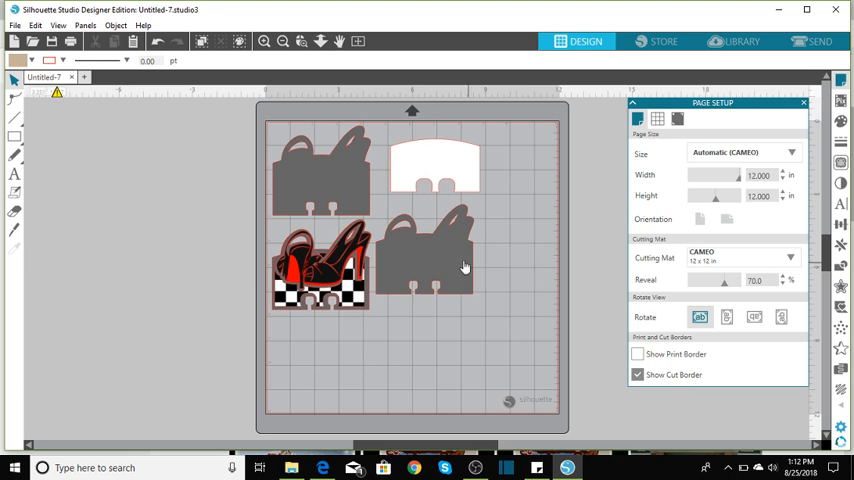
Move both red shoe designs off the mat to the right, away from the gray and white pieces.
drag(320, 264, 490, 316)
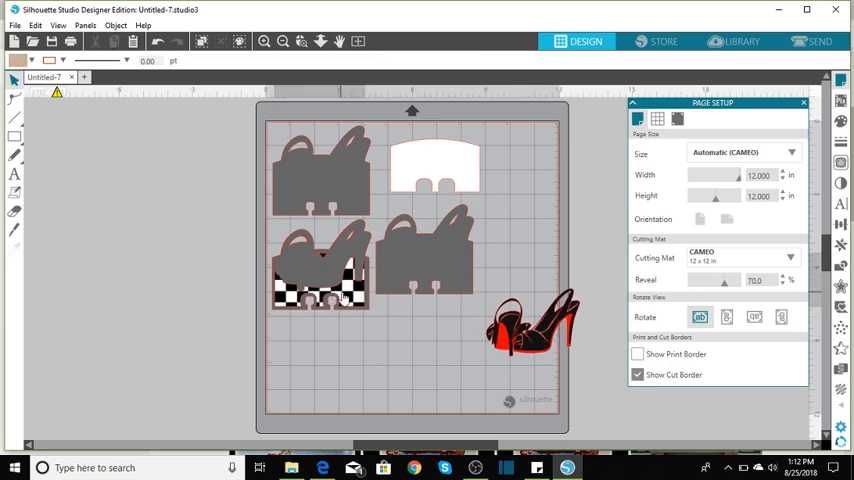
drag(320, 280, 504, 384)
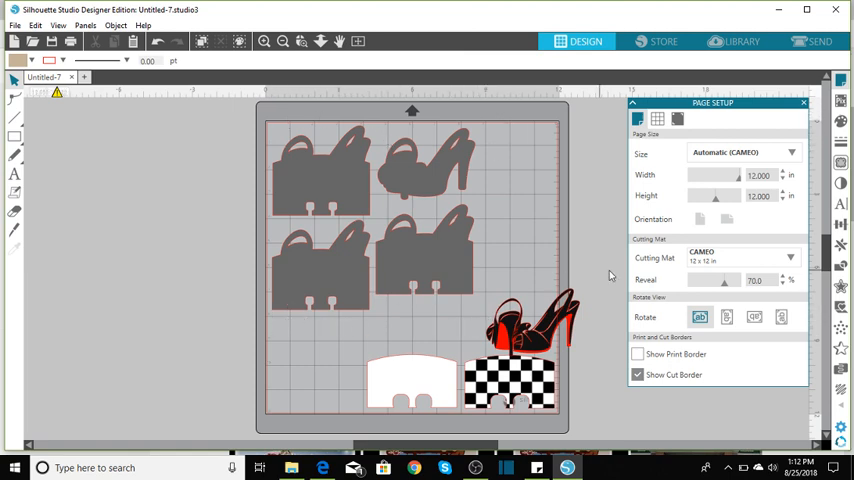
mouse_move(472, 160)
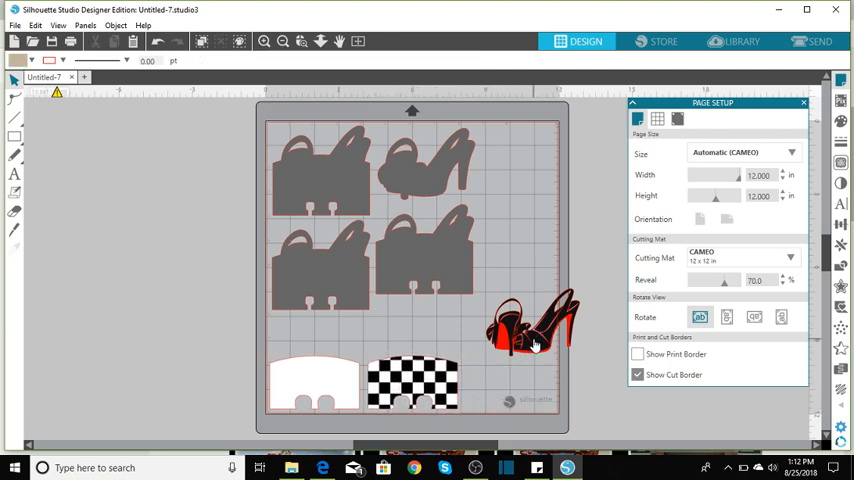
Ungroup the red high-heel shoe so its red sole separates from the black upper.
right_click(530, 324)
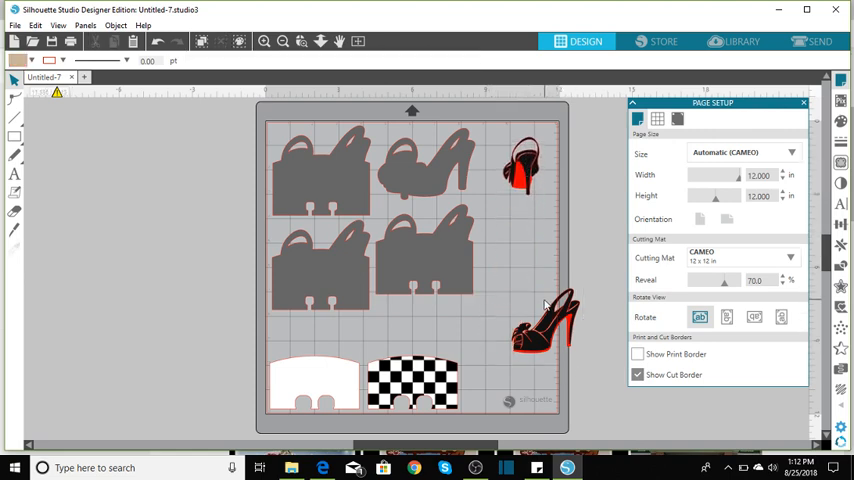
click(532, 330)
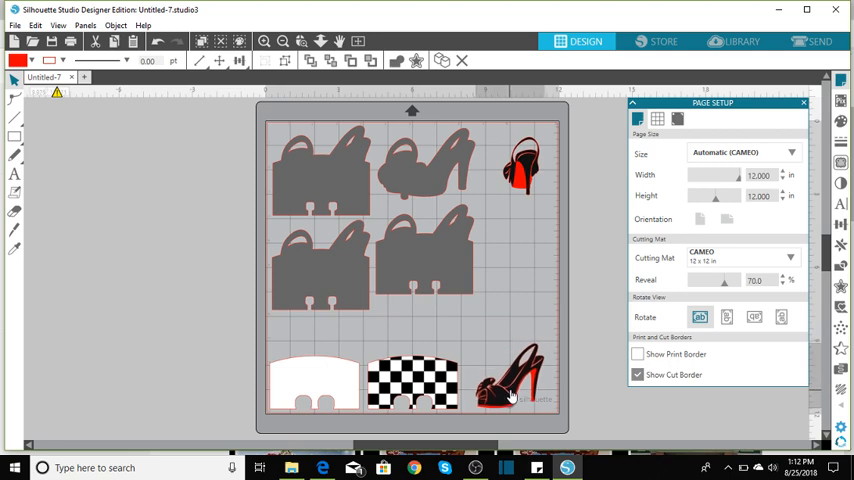
right_click(504, 390)
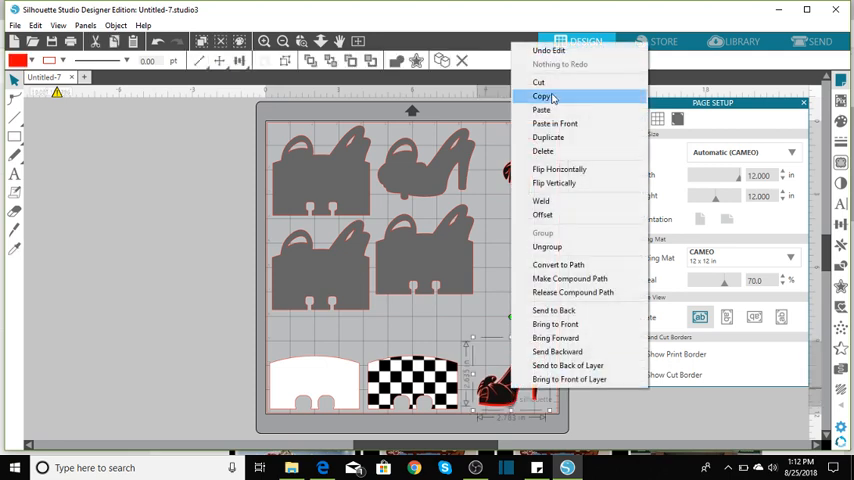
mouse_move(548, 246)
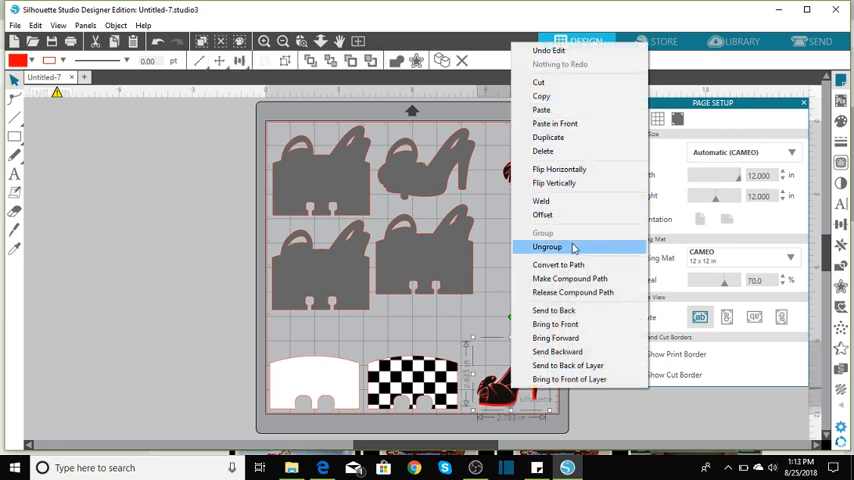
click(548, 246)
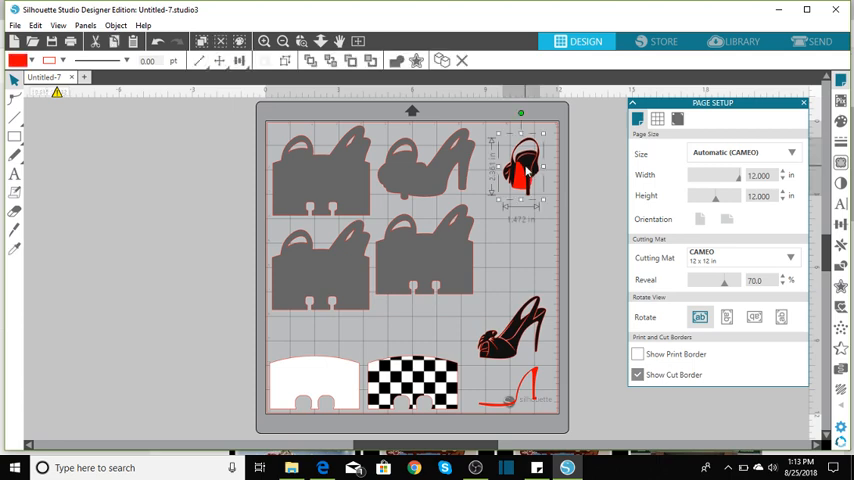
Ungroup the red sandal into its separate pieces.
right_click(522, 170)
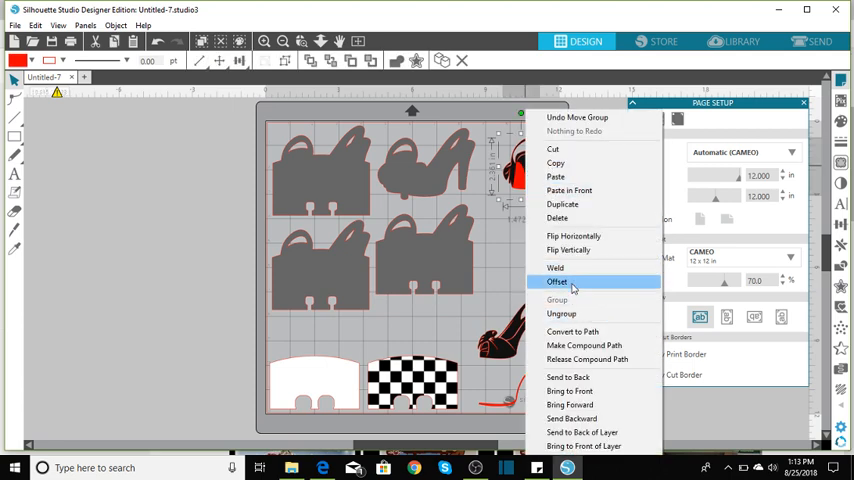
click(556, 280)
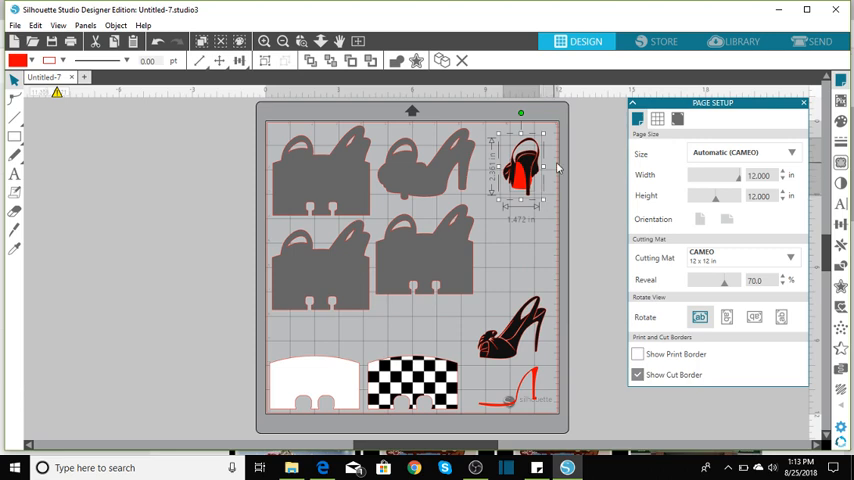